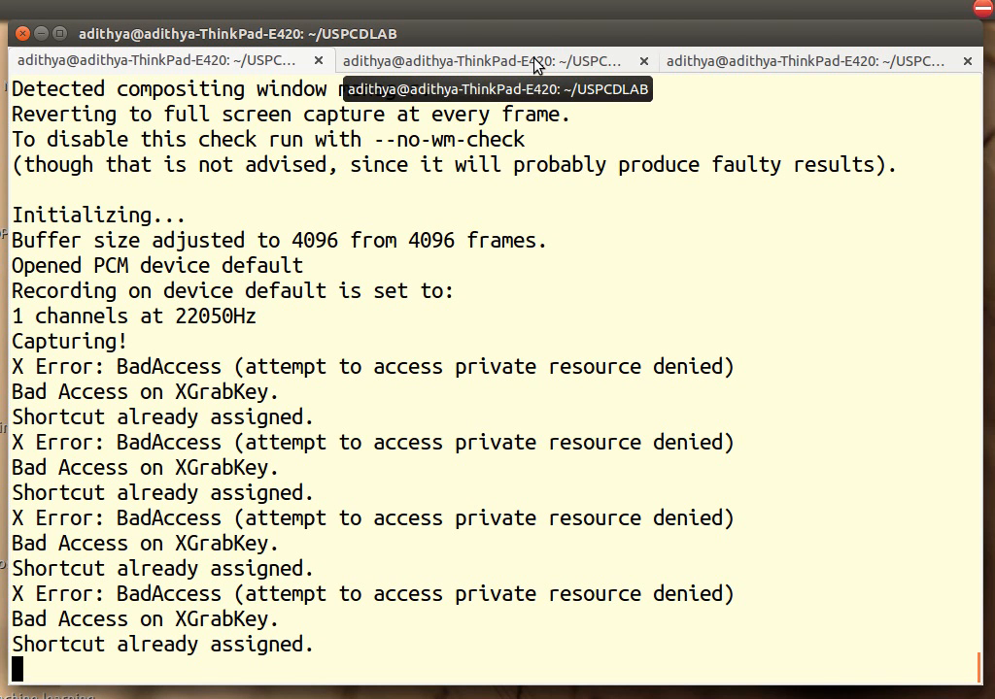
Step: Switch to the second terminal tab, where the environment-listing C source is open in vim
{"action": "left_click", "coordinate": [491, 60]}
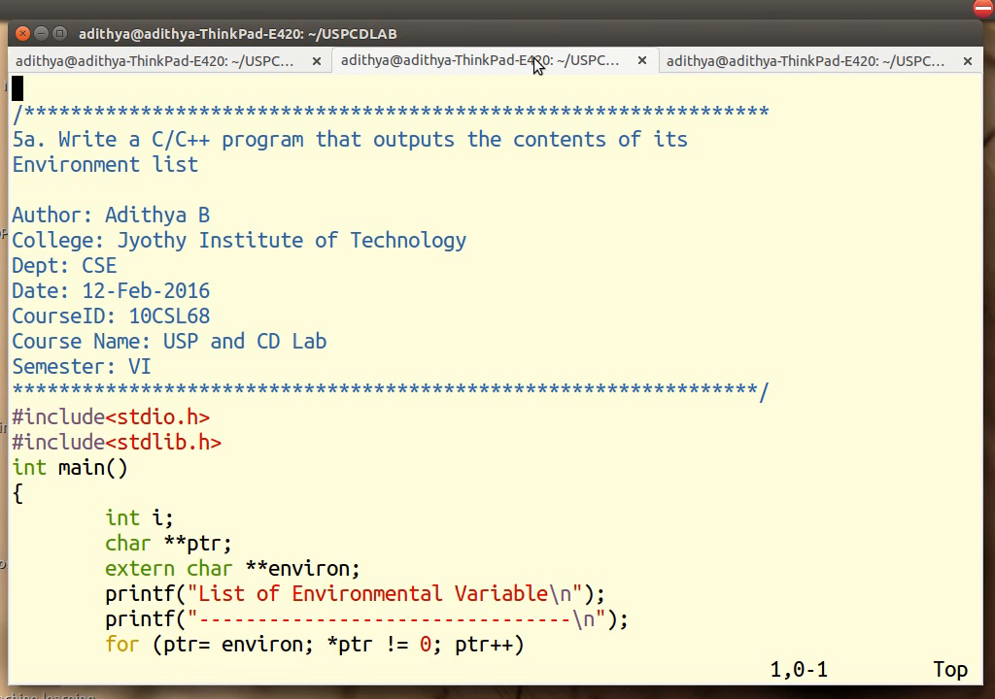
{"action": "mouse_move", "coordinate": [712, 74]}
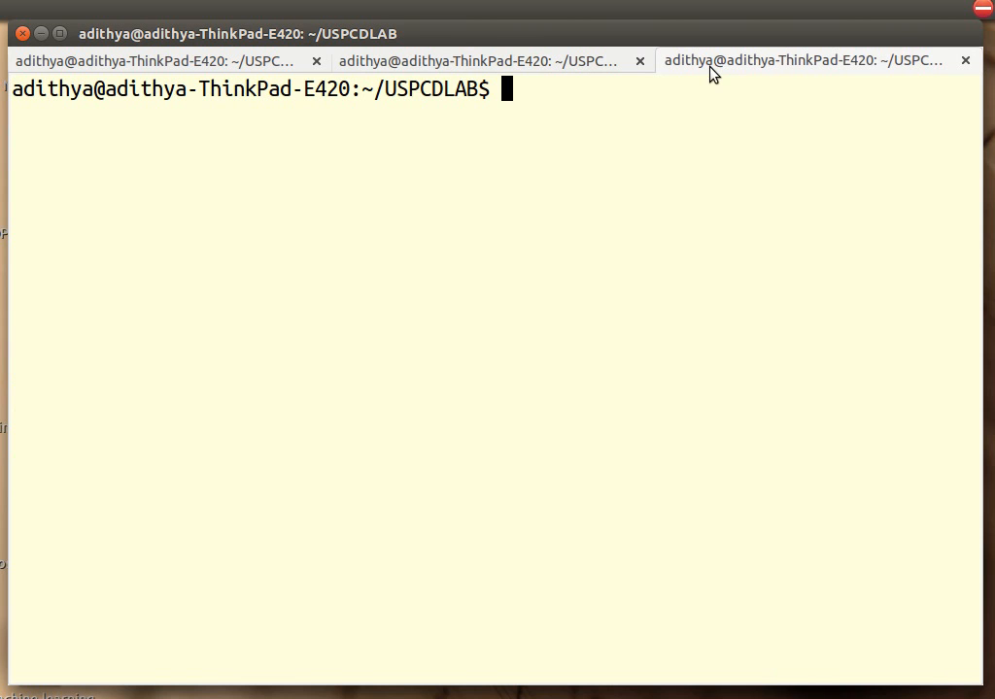
Step: Open the environ manual page with 'man environ', scroll through it, then close it
{"action": "type", "text": "man"}
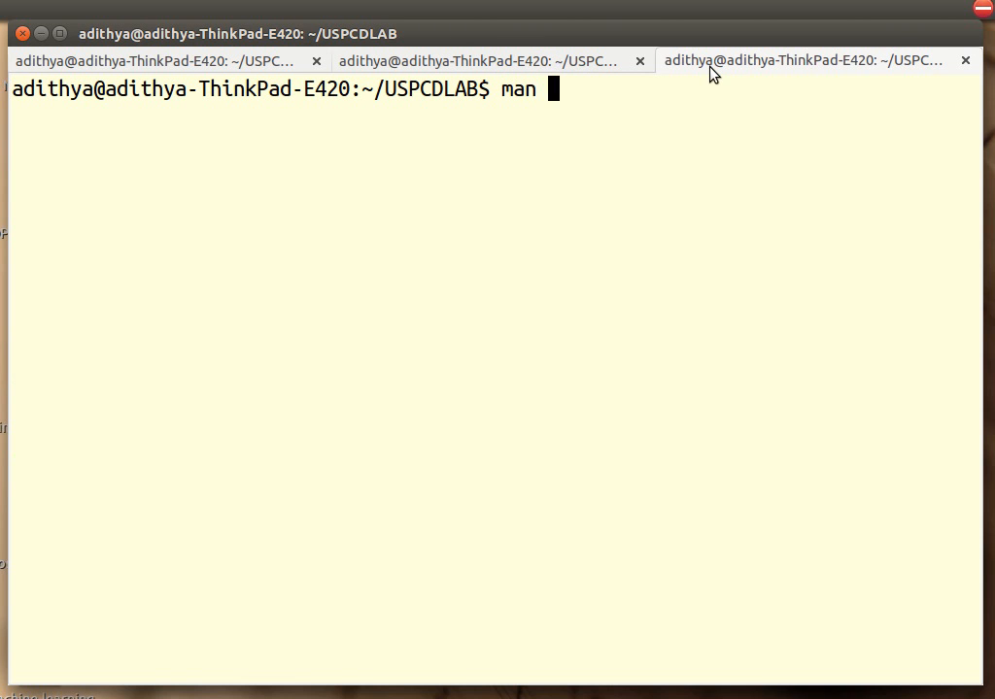
{"action": "type", "text": "environ"}
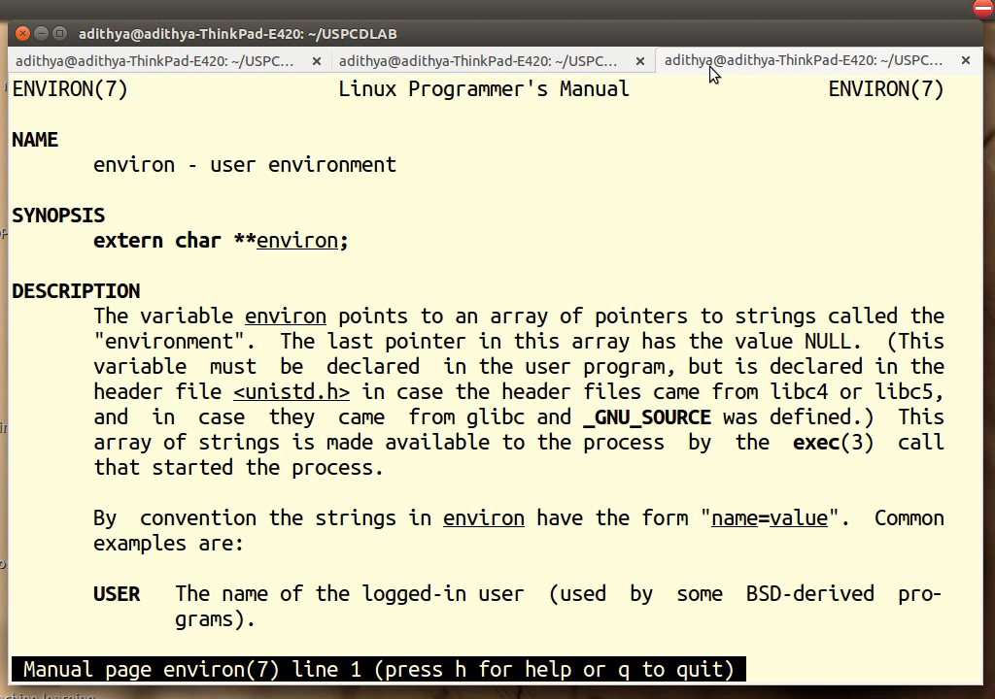
{"action": "scroll", "scroll_direction": "down", "scroll_amount": 3}
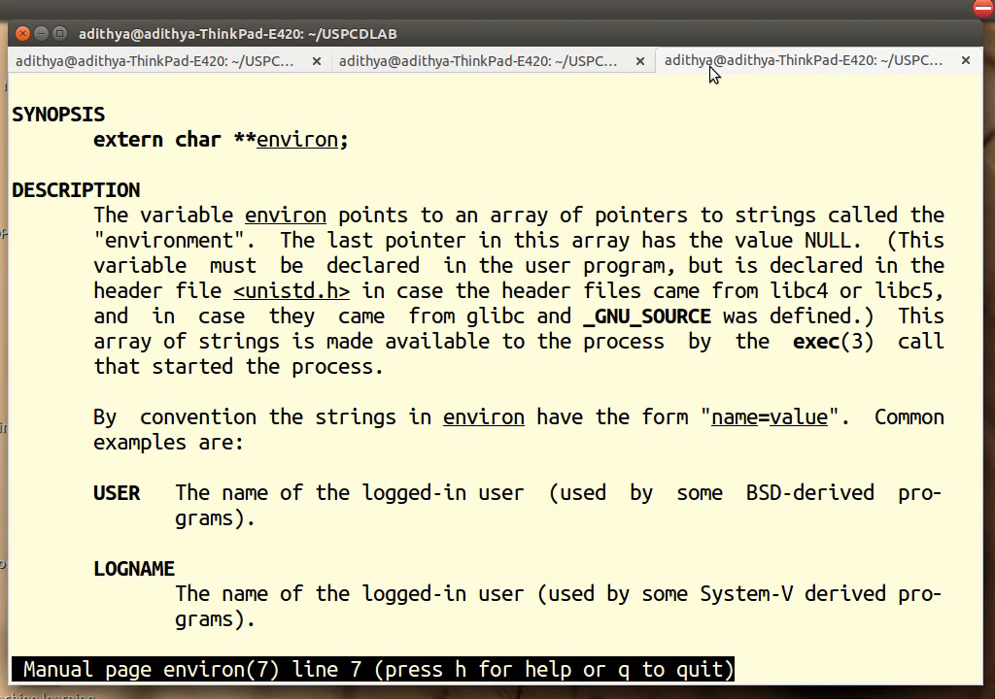
{"action": "scroll", "scroll_direction": "down", "scroll_amount": 3}
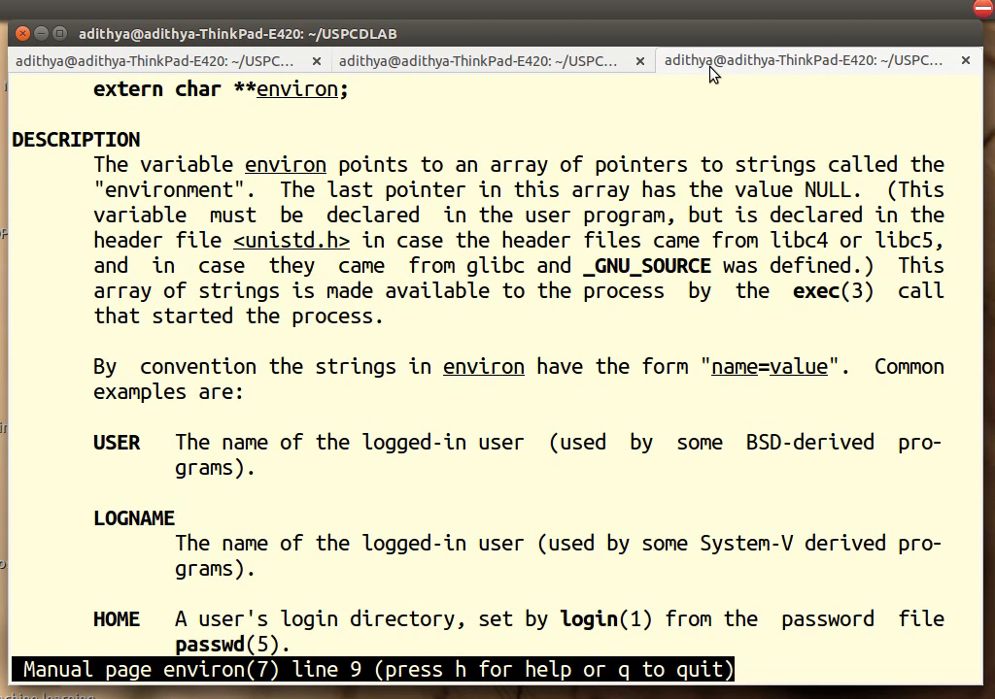
{"action": "scroll", "scroll_direction": "down", "scroll_amount": 3}
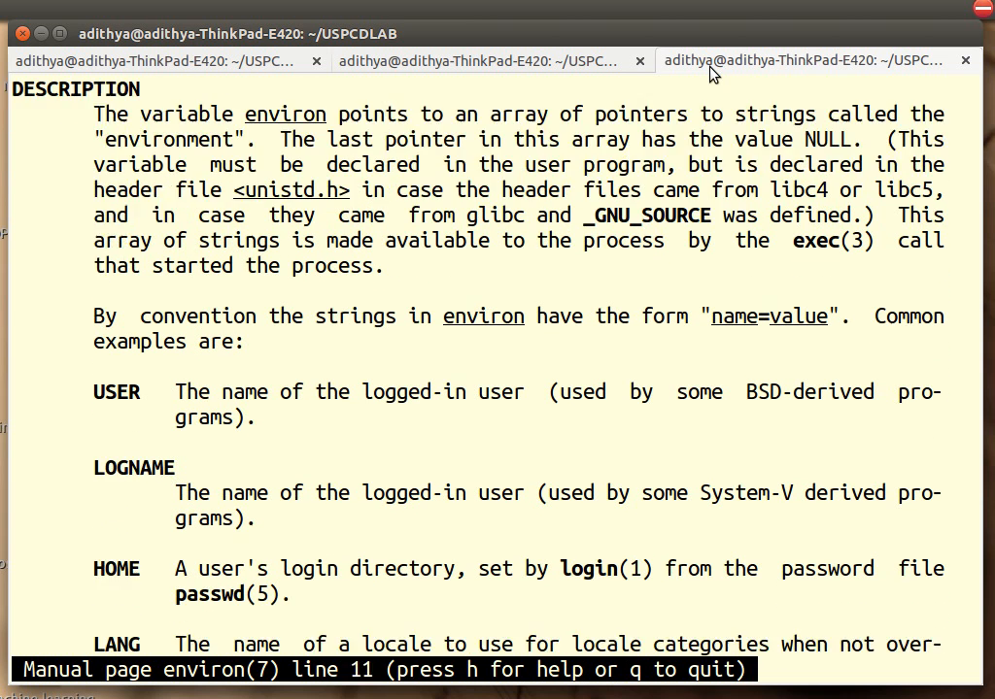
{"action": "scroll", "scroll_direction": "down", "scroll_amount": 3}
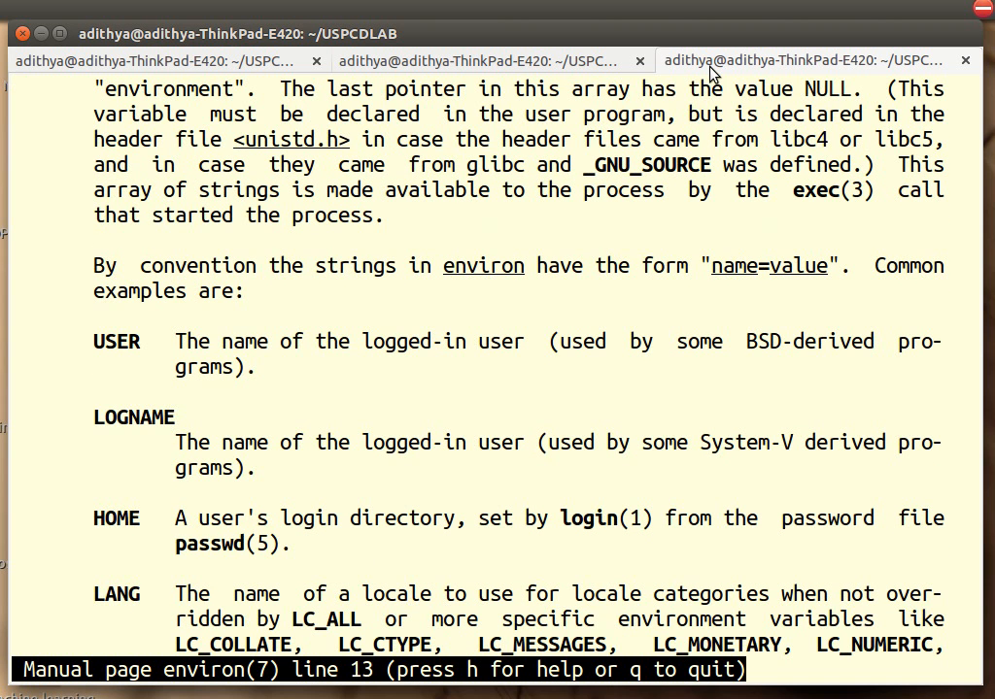
{"action": "scroll", "scroll_direction": "down", "scroll_amount": 3}
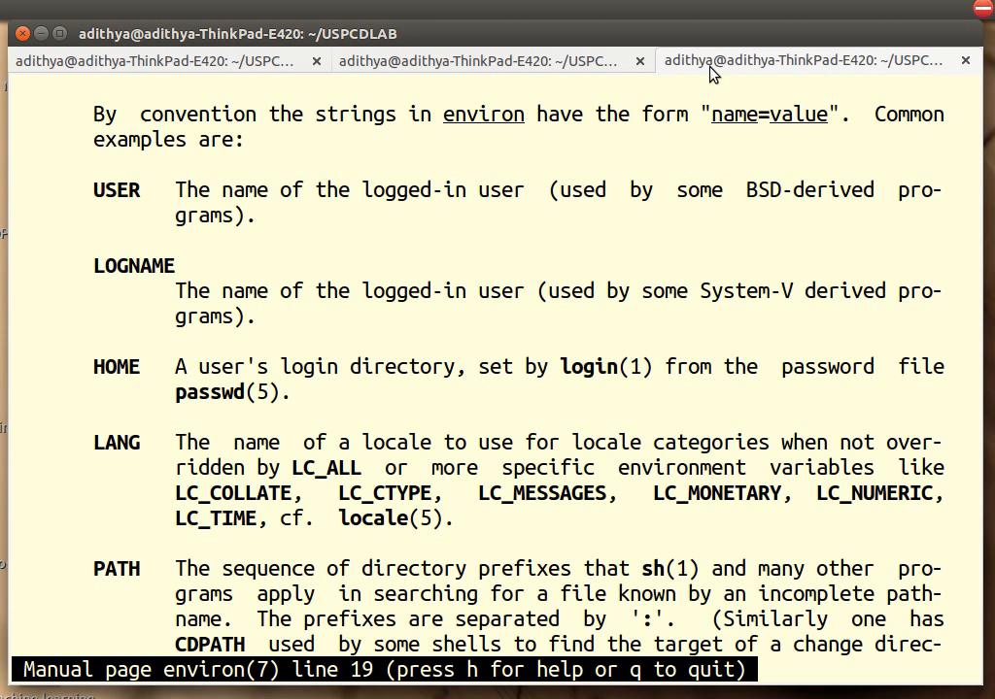
{"action": "scroll", "scroll_direction": "down", "scroll_amount": 3}
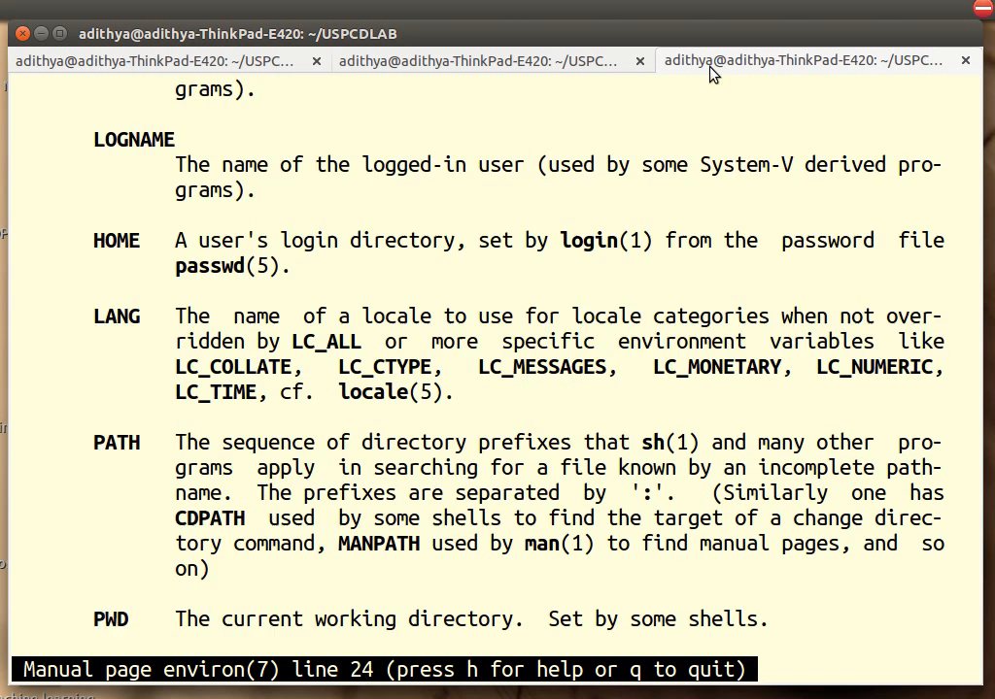
{"action": "scroll", "scroll_direction": "down", "scroll_amount": 3}
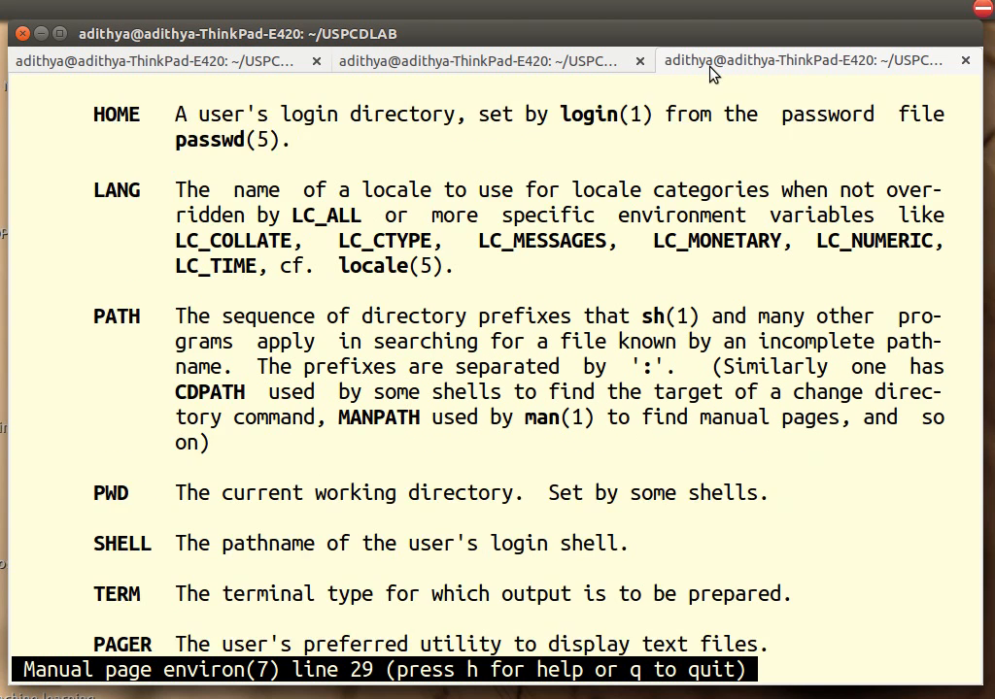
{"action": "scroll", "scroll_direction": "down", "scroll_amount": 3}
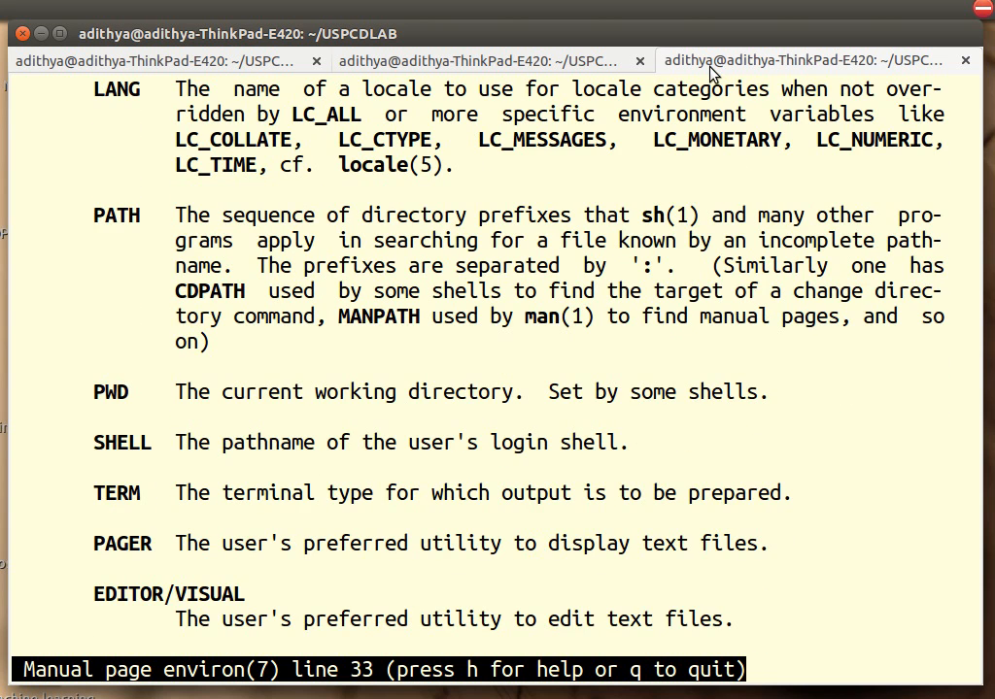
{"action": "scroll", "scroll_direction": "down", "scroll_amount": 3}
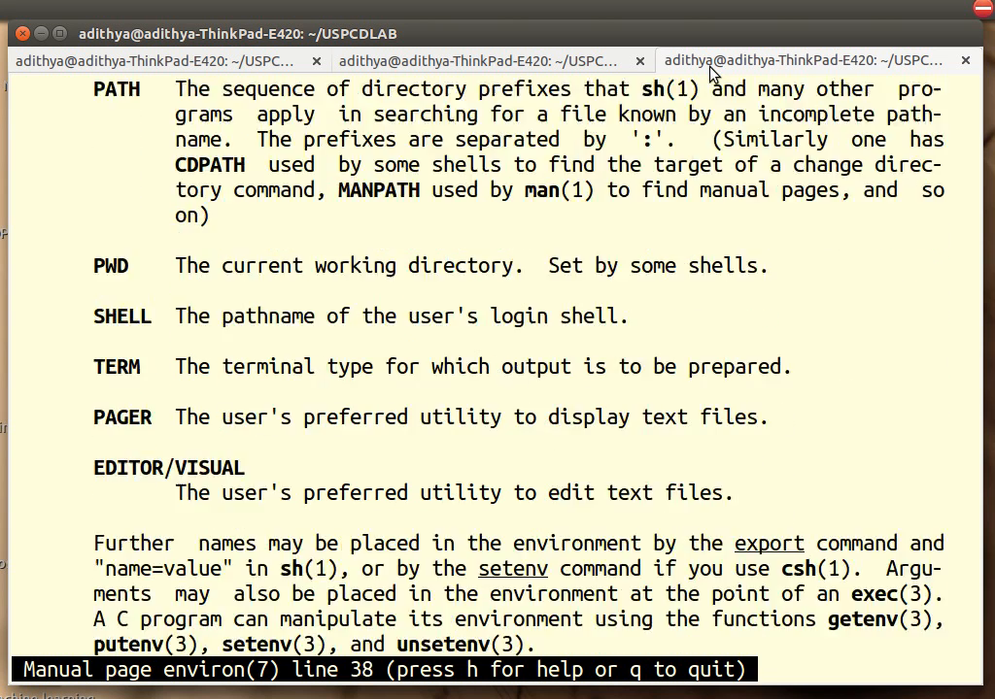
{"action": "scroll", "scroll_direction": "down", "scroll_amount": 3}
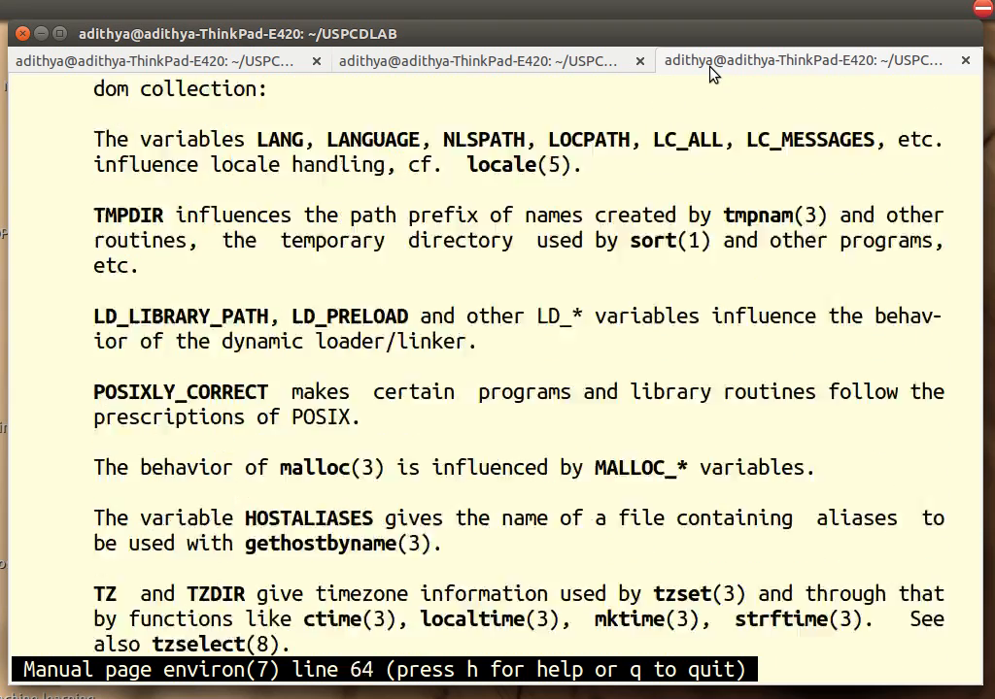
{"action": "key", "text": "g"}
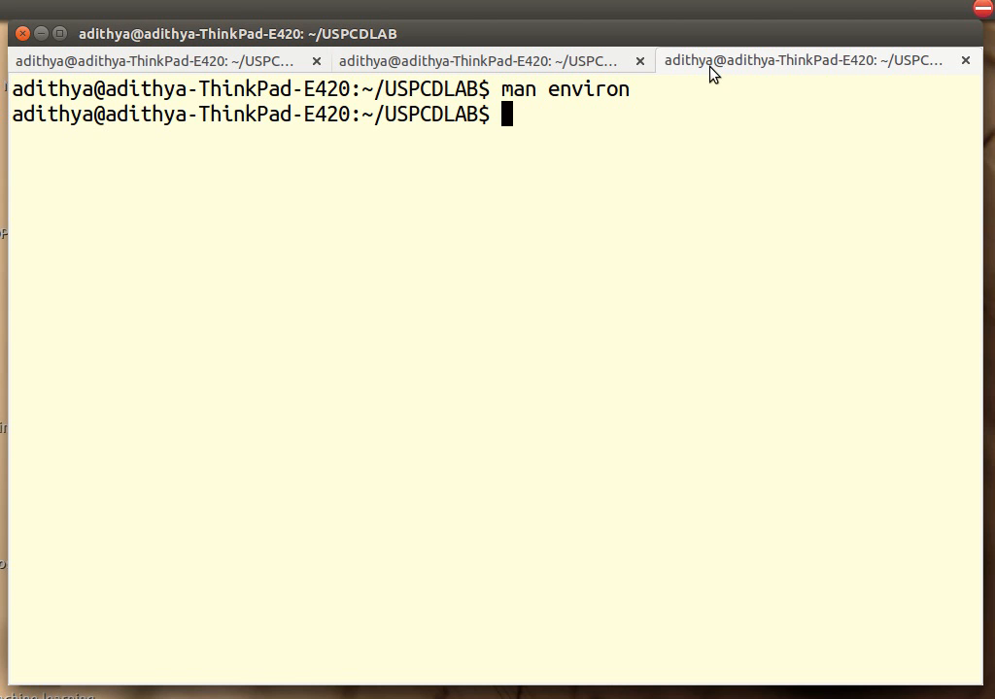
Step: Return to the vim tab and scroll prog5a.c down to the end of main
{"action": "left_click", "coordinate": [481, 61]}
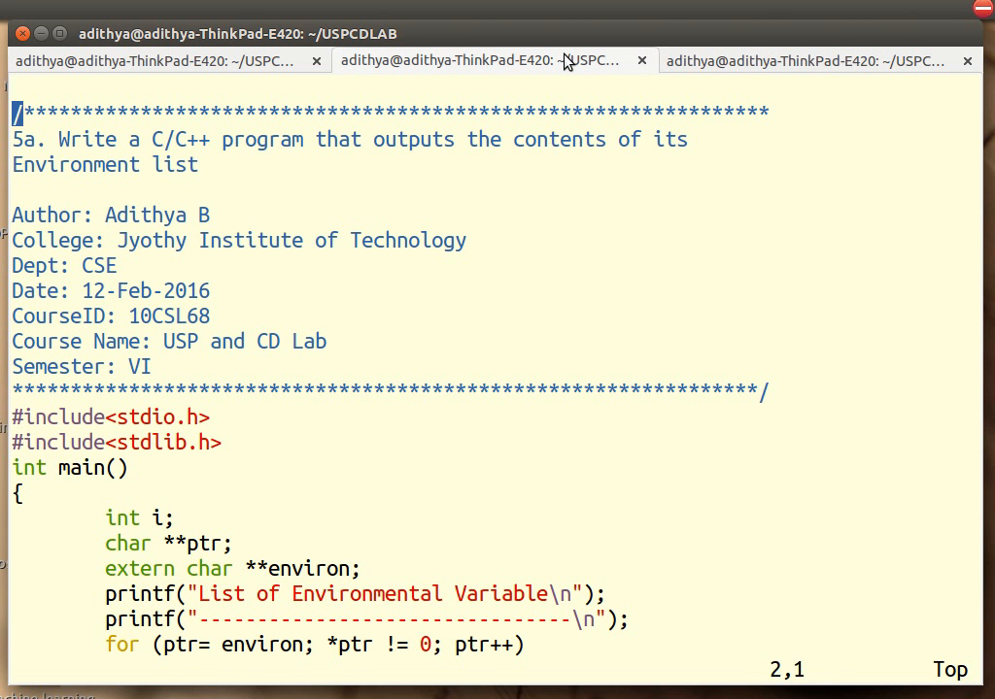
{"action": "scroll", "scroll_direction": "down", "scroll_amount": 3}
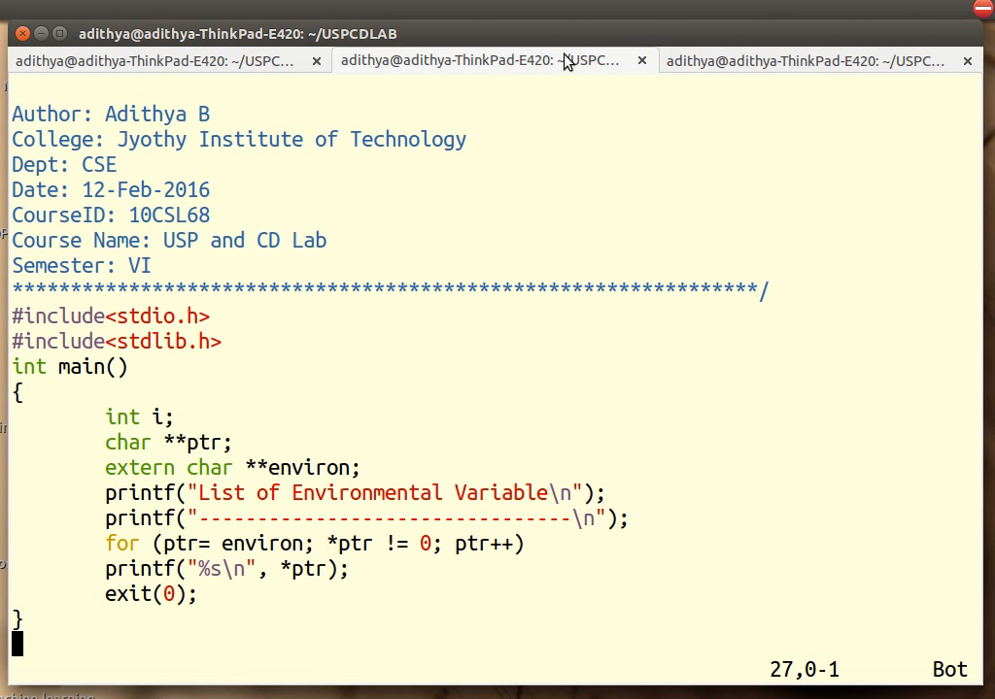
{"action": "double_click", "coordinate": [126, 442]}
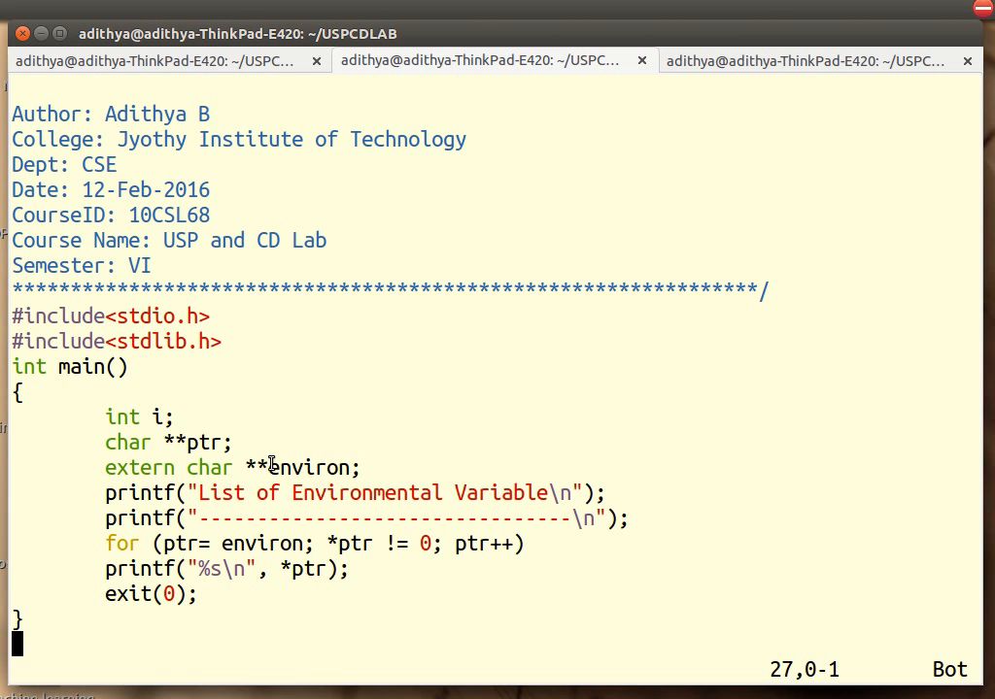
Step: Indent the printf line inside the for loop, then save and quit vim with :wq
{"action": "double_click", "coordinate": [306, 468]}
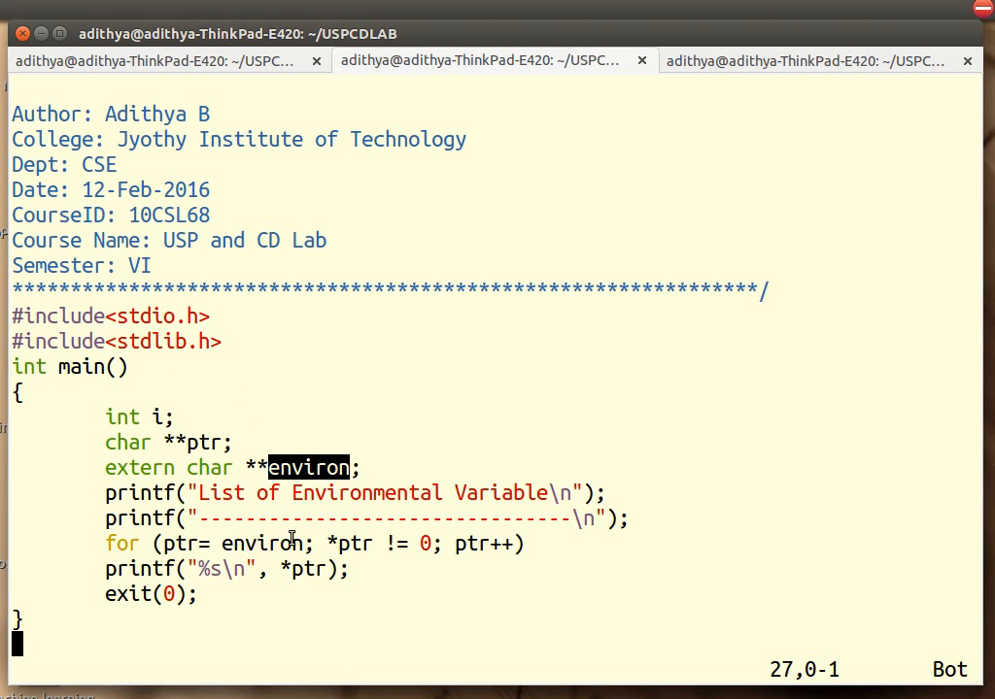
{"action": "left_click", "coordinate": [183, 543]}
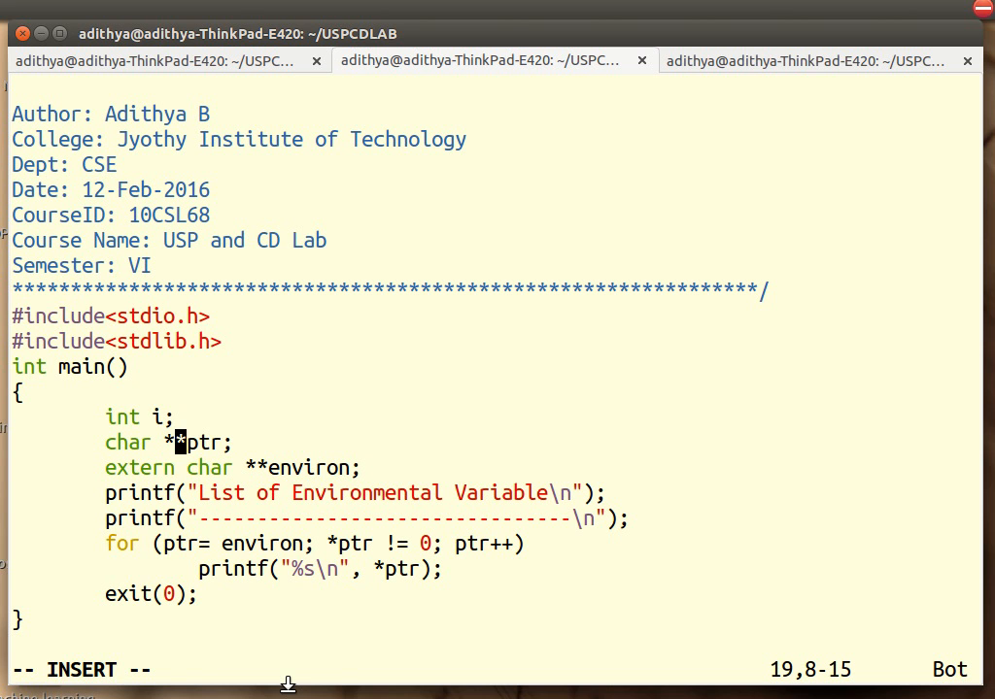
{"action": "type", "text": "*"}
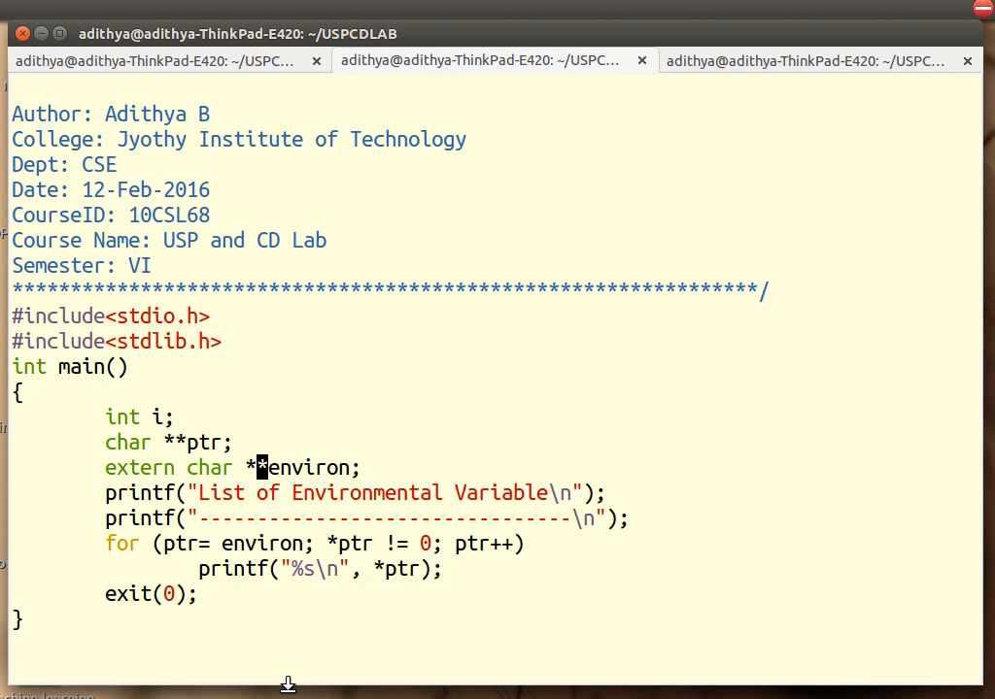
{"action": "type", "text": ":wq"}
{"action": "type", "text": "gcc"}
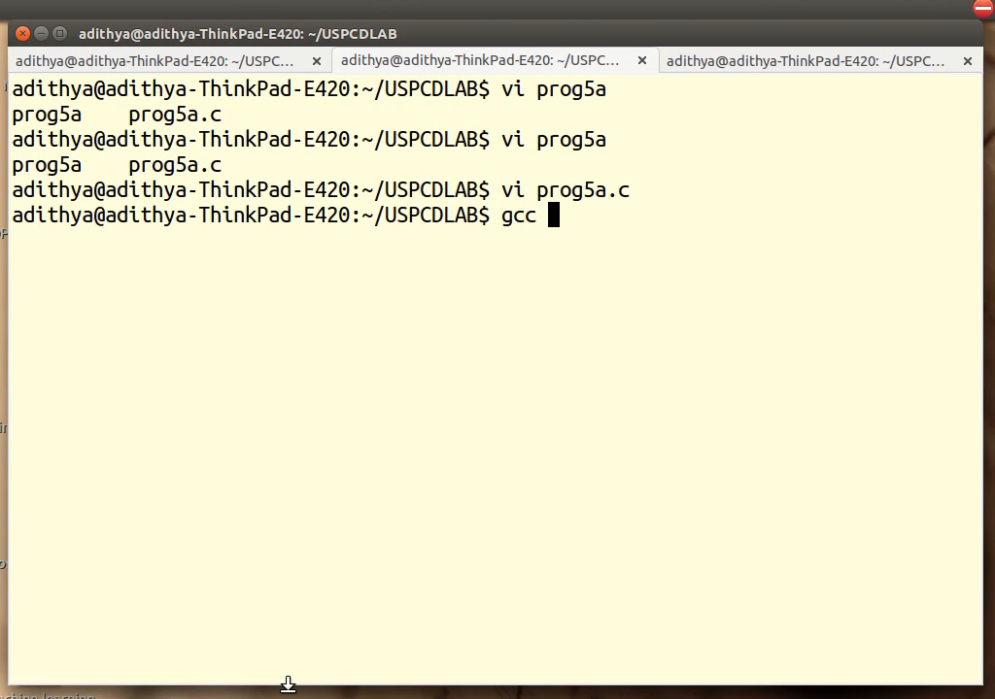
Step: Compile prog5a.c with gcc into an executable named prog5a
{"action": "type", "text": "prog5"}
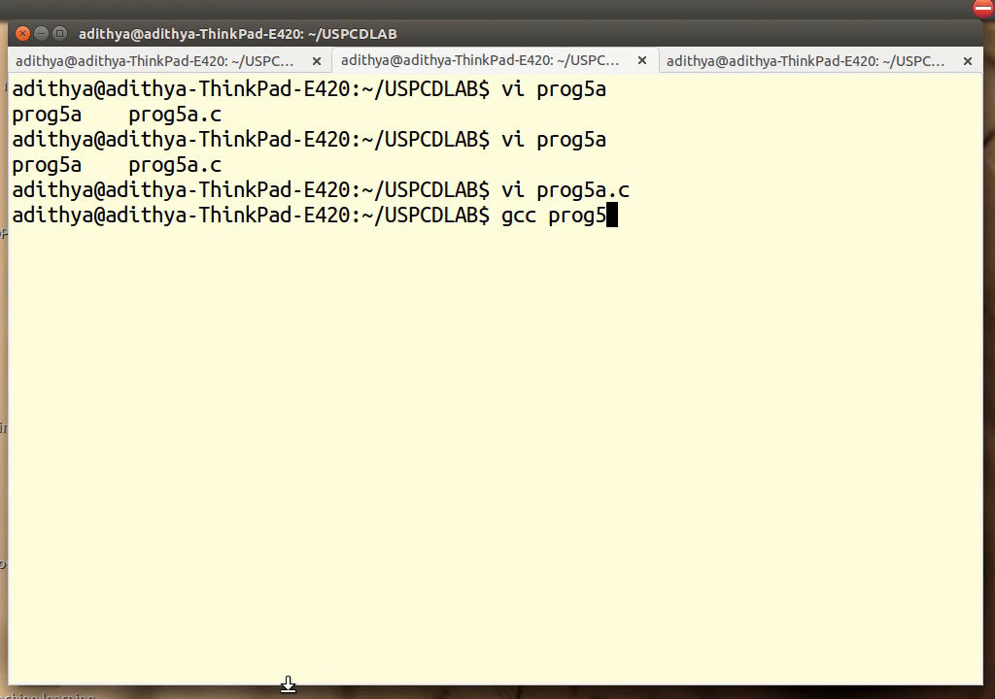
{"action": "type", "text": "a.c"}
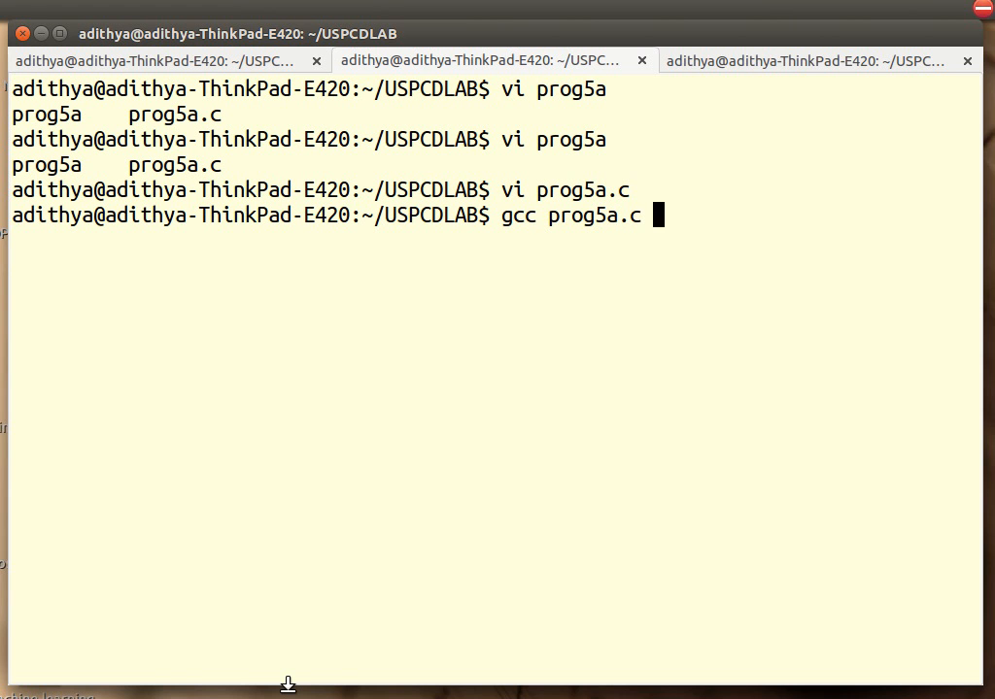
{"action": "type", "text": "-o prog"}
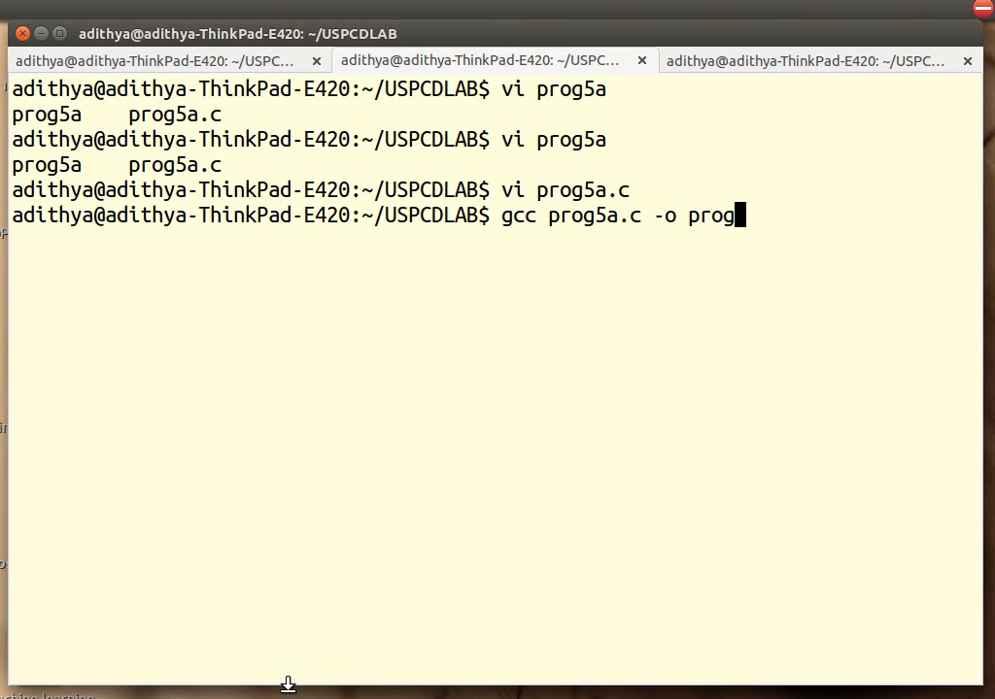
{"action": "type", "text": "5a"}
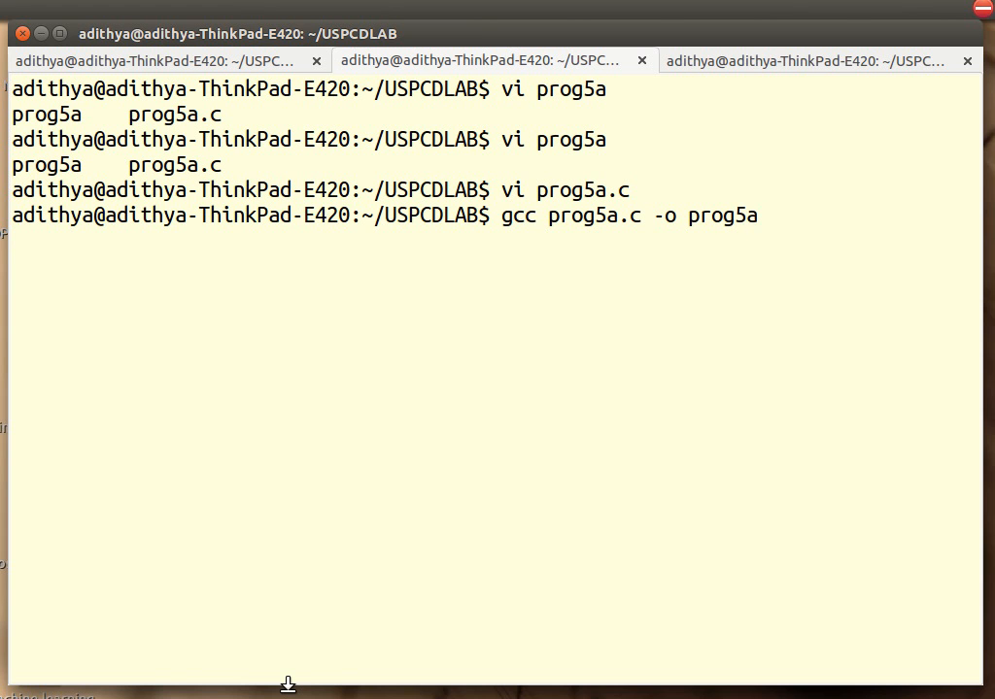
Step: Run ./prog5a to list the environment variables
{"action": "type", "text": "./"}
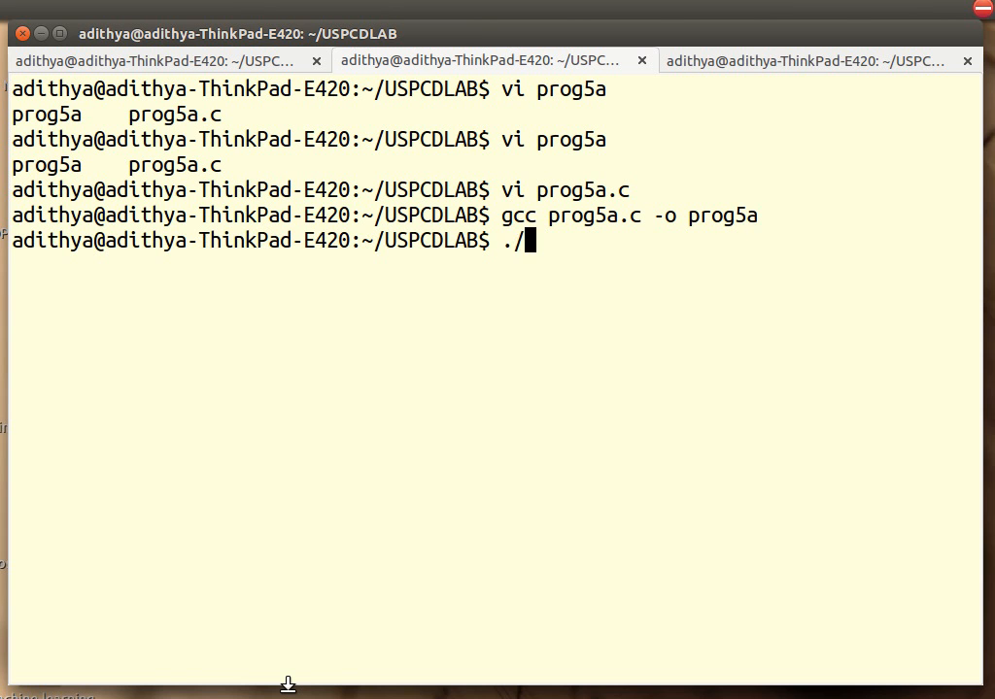
{"action": "type", "text": "prog5"}
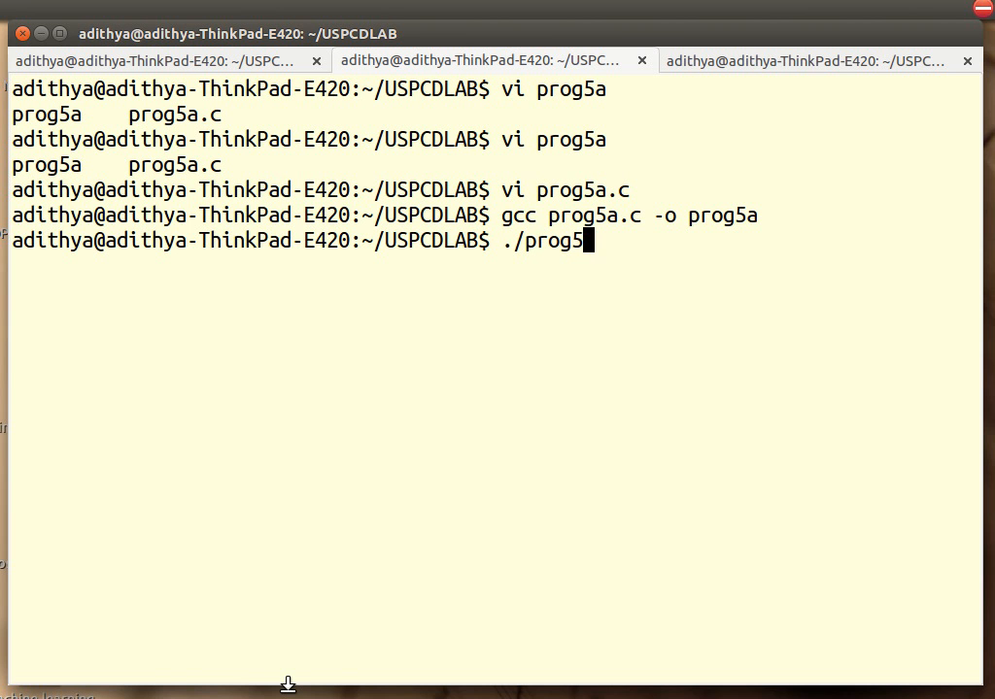
{"action": "type", "text": "a"}
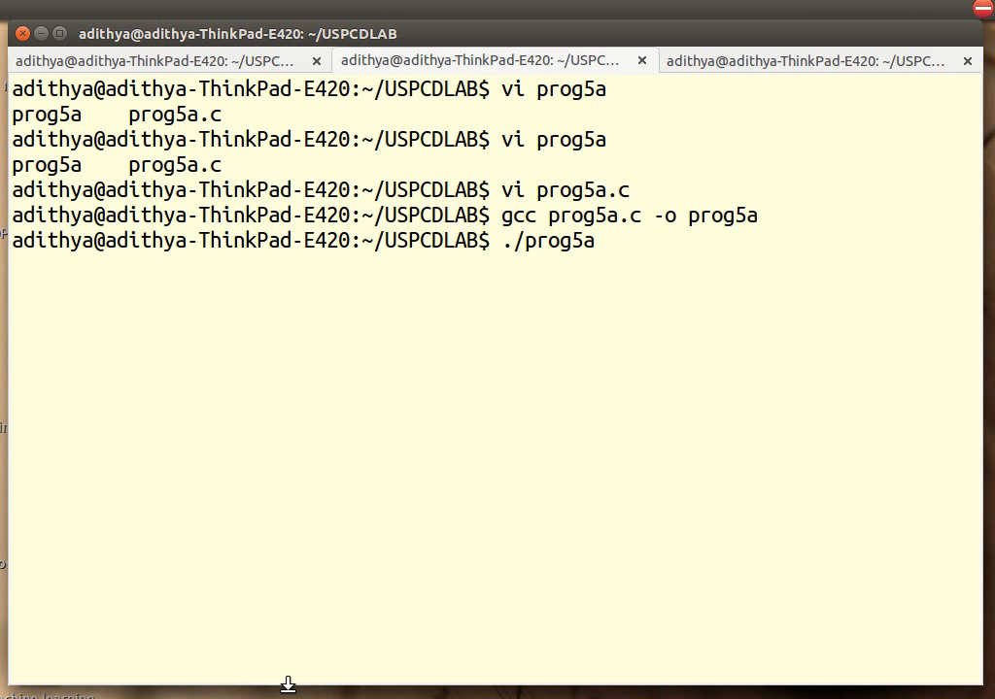
{"action": "key", "text": "Return"}
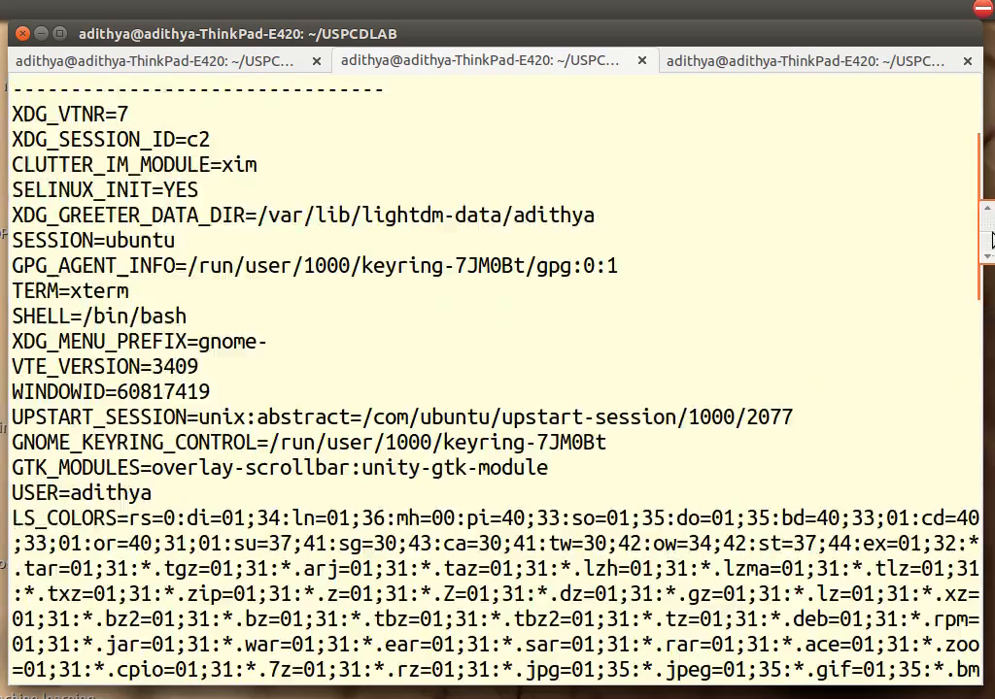
{"action": "scroll", "scroll_direction": "down", "scroll_amount": 3}
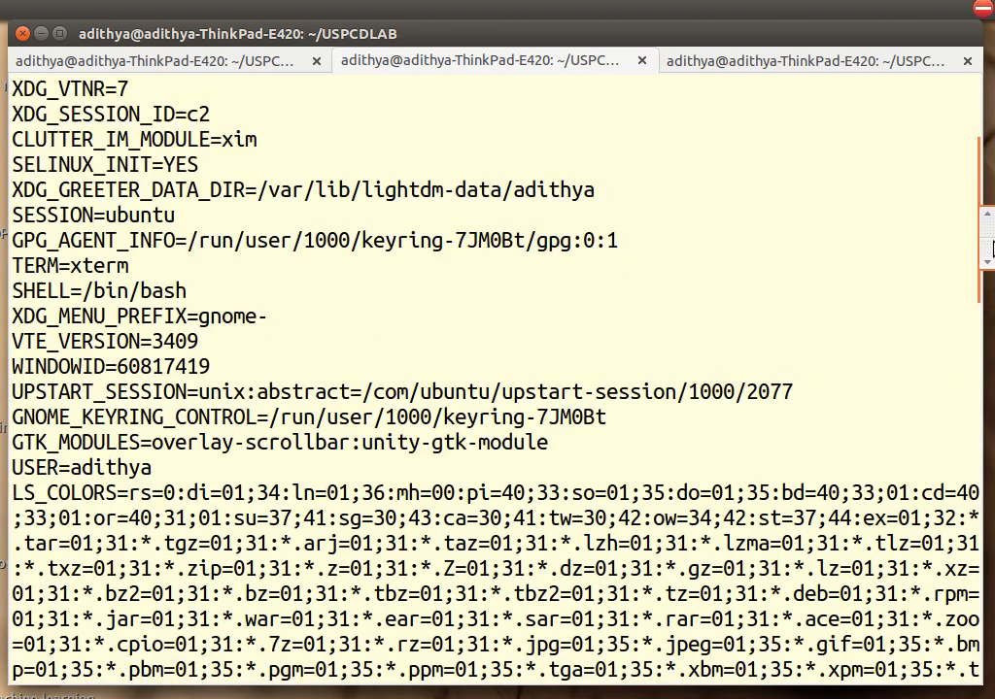
{"action": "scroll", "scroll_direction": "down", "scroll_amount": 3}
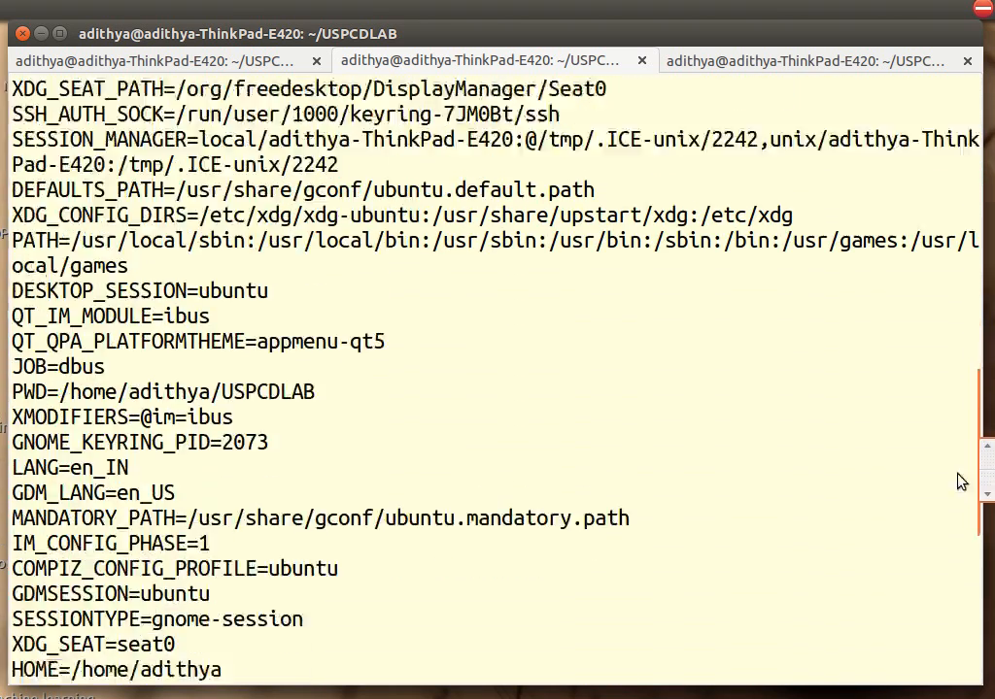
{"action": "scroll", "scroll_direction": "down", "scroll_amount": 3}
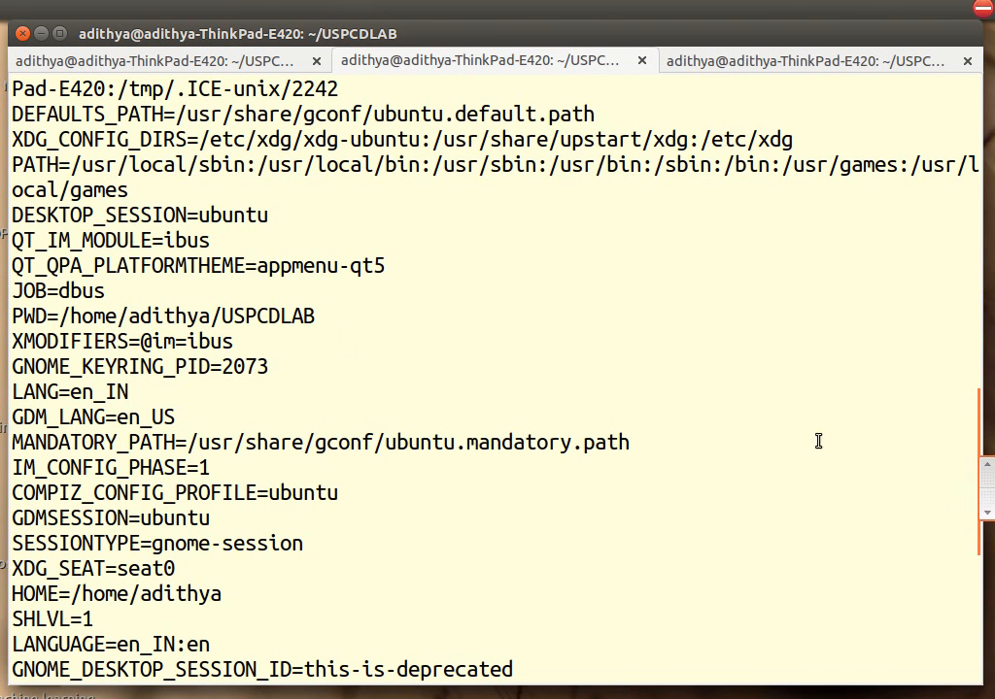
{"action": "mouse_move", "coordinate": [27, 417]}
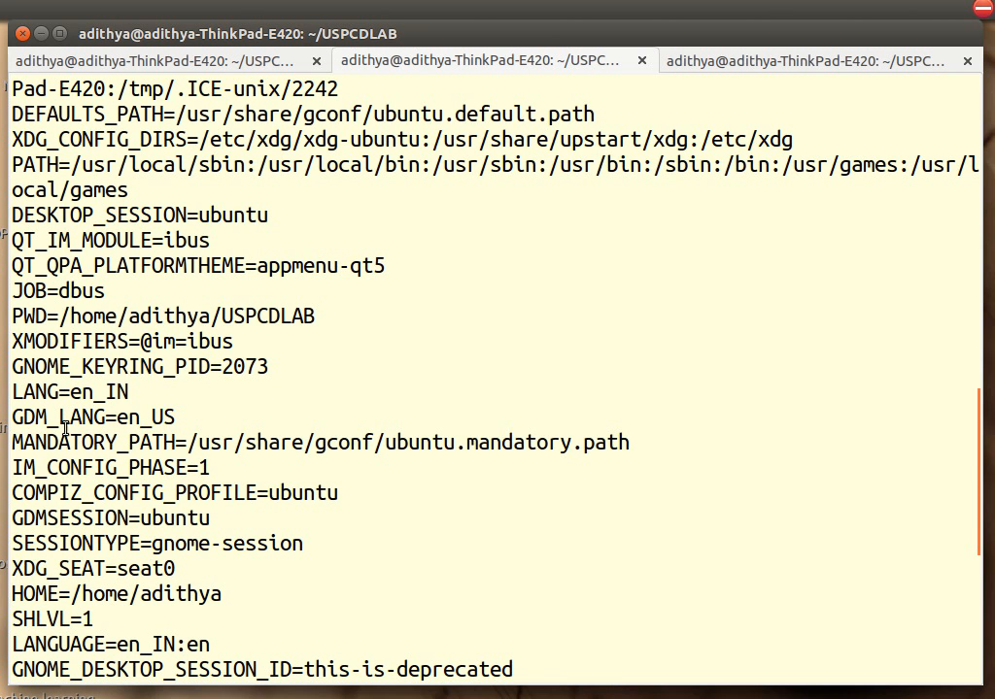
{"action": "double_click", "coordinate": [145, 417]}
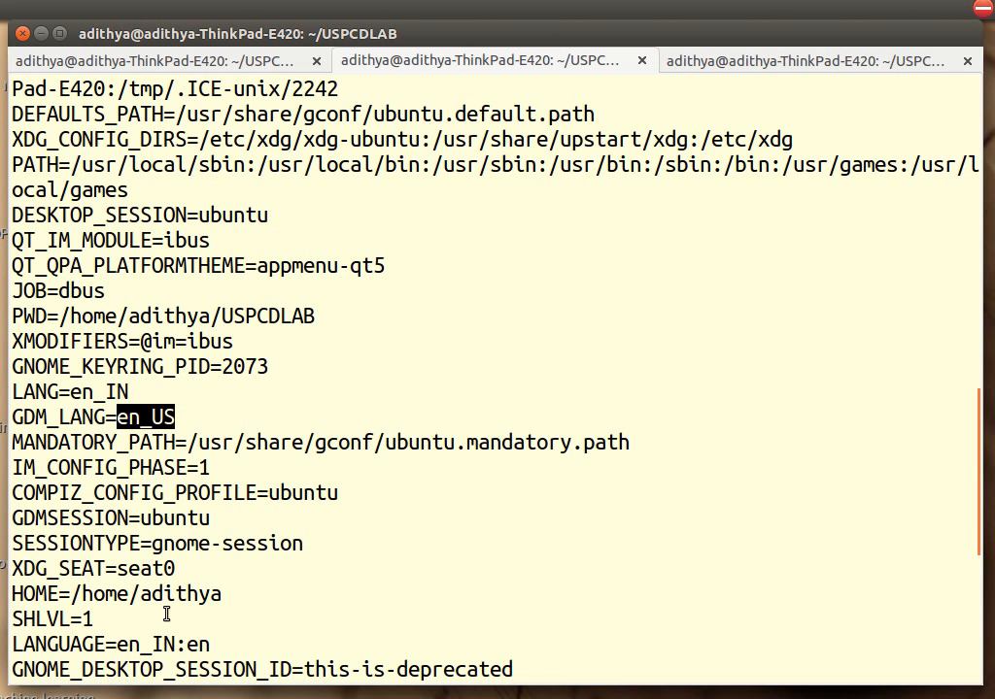
{"action": "double_click", "coordinate": [100, 594]}
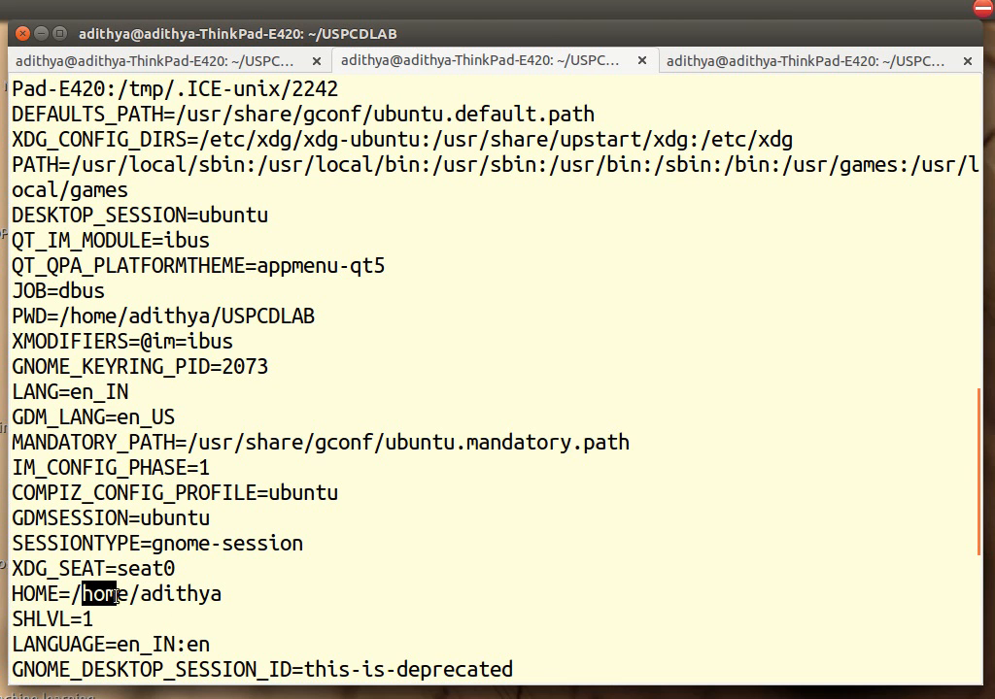